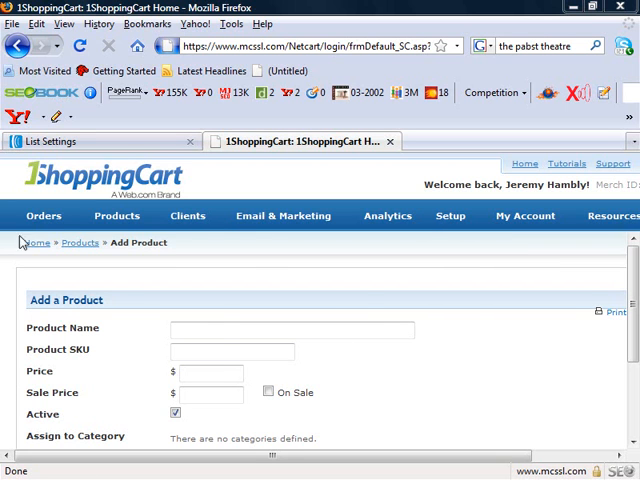
Step: Name the new product SEO-2000 and give it a price of 2000.00
left_click(116, 216)
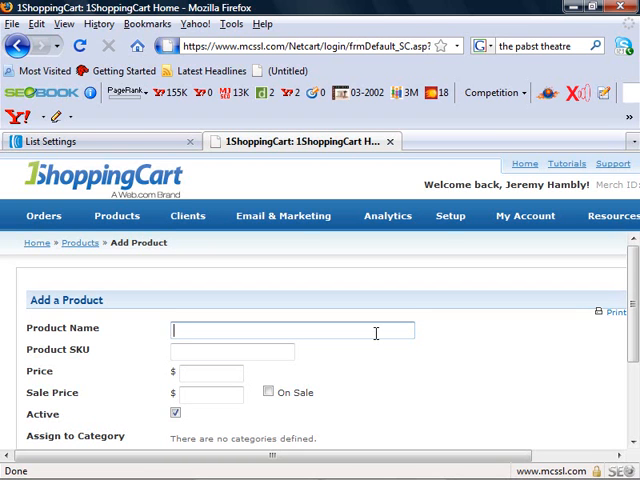
type("SE")
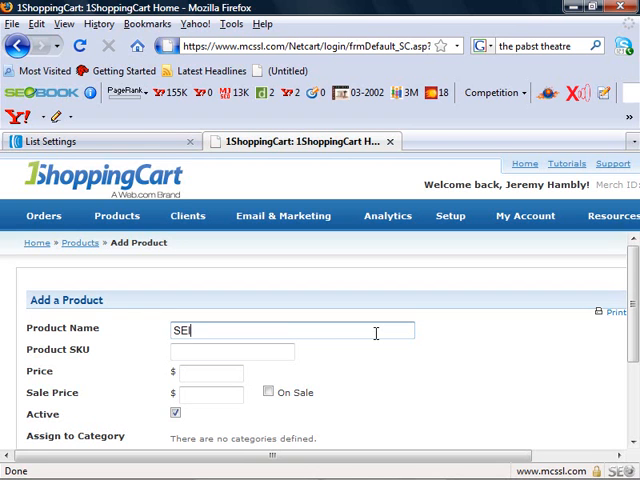
type("L")
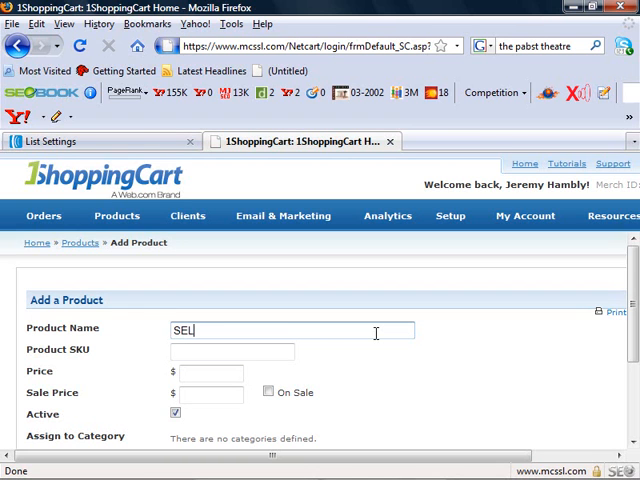
type("O-")
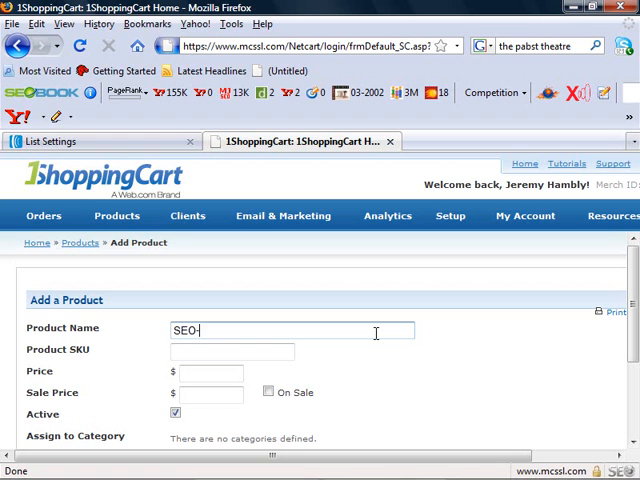
type("2000")
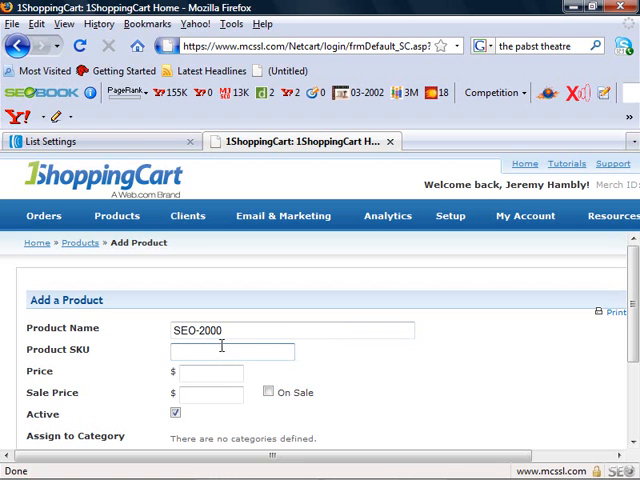
type("2")
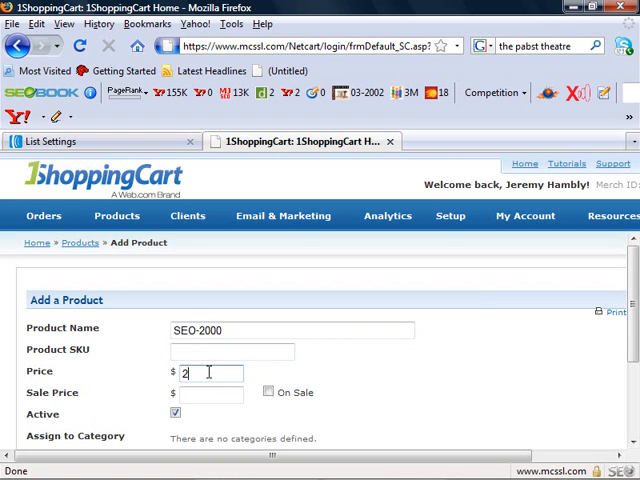
type("000.00")
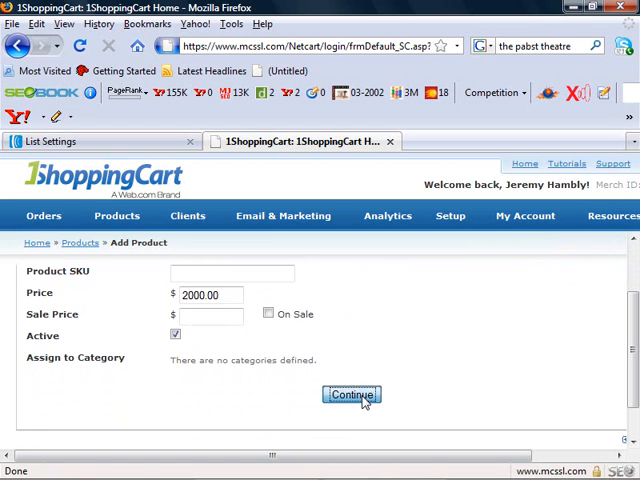
Step: Create the product with Continue and expand its Shipping, Taxes and Product Links sections
left_click(350, 394)
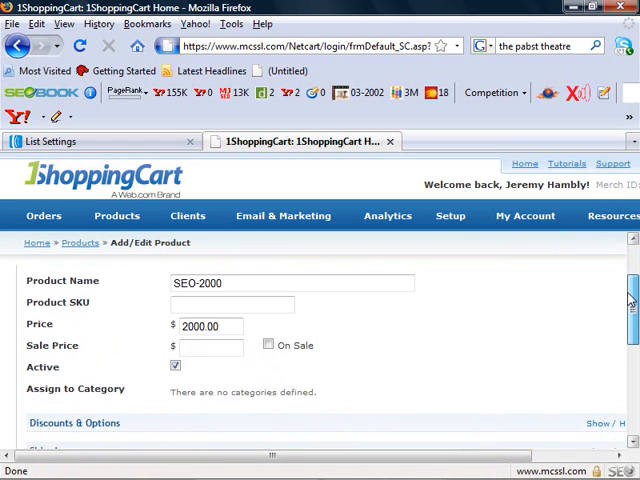
scroll("down", 3)
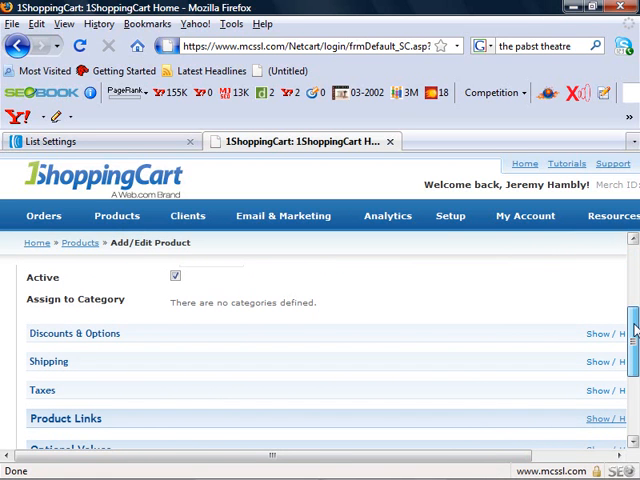
left_click(604, 332)
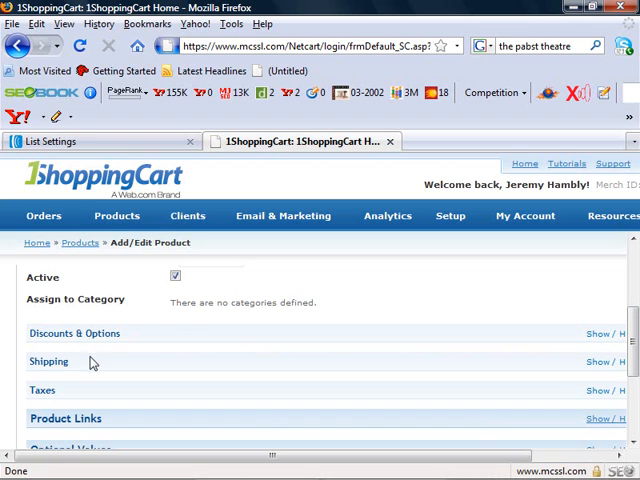
left_click(48, 360)
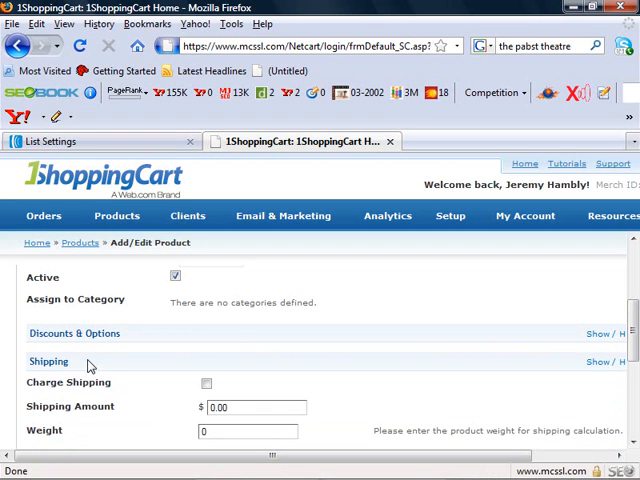
mouse_move(336, 376)
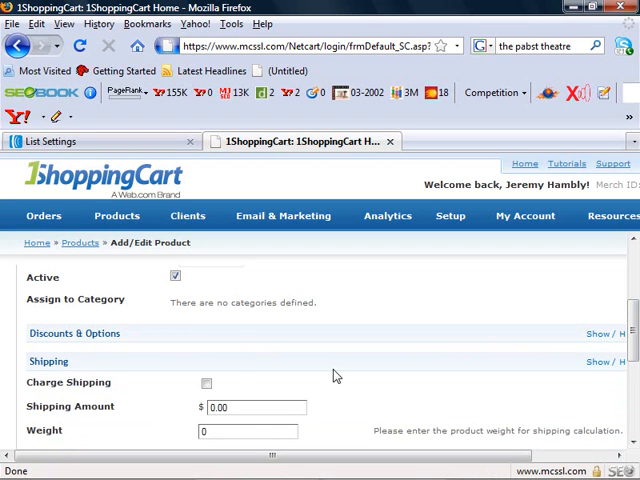
mouse_move(66, 428)
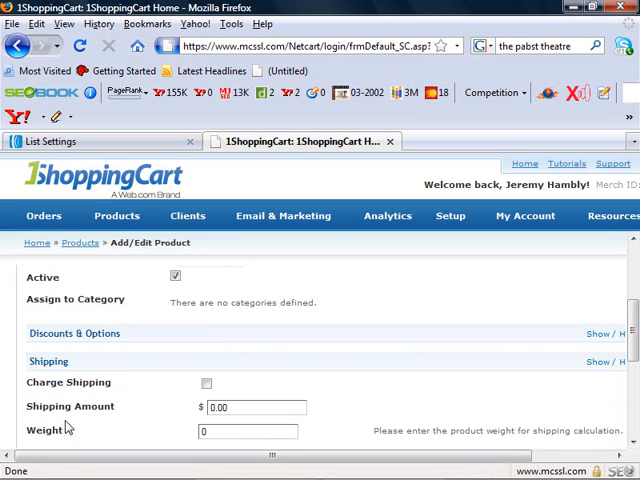
scroll("down", 3)
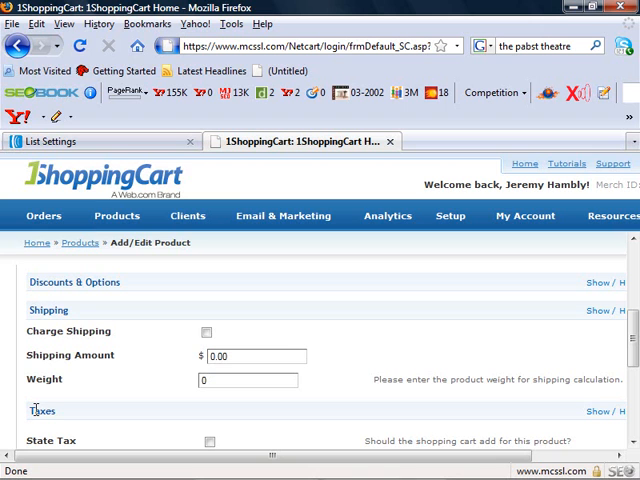
mouse_move(536, 324)
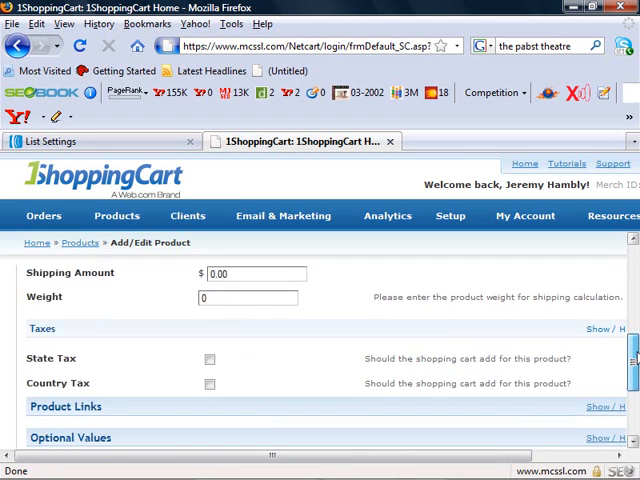
scroll("down", 3)
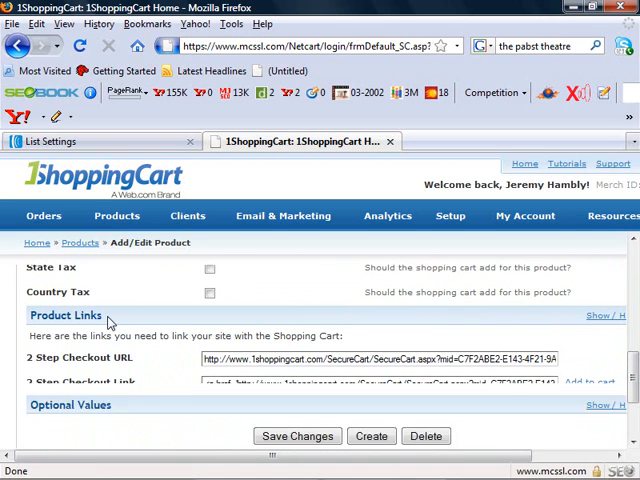
Step: Copy the product's 1 Step Checkout Link code for use in a new browser tab
scroll("down", 3)
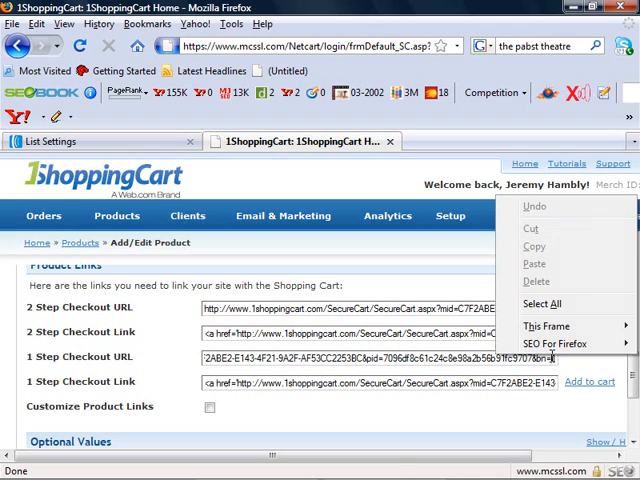
left_click(540, 304)
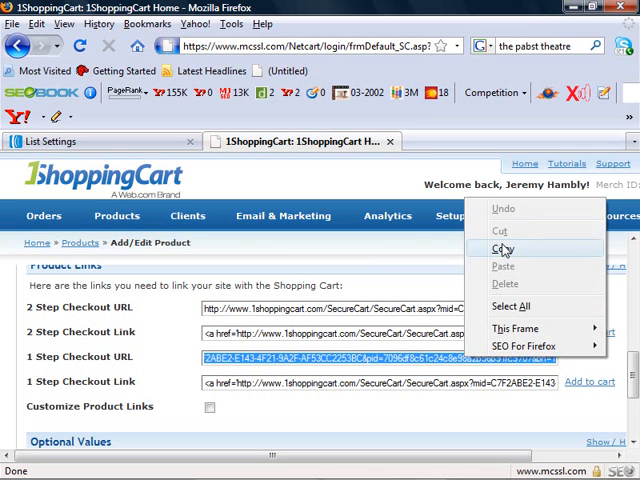
left_click(12, 24)
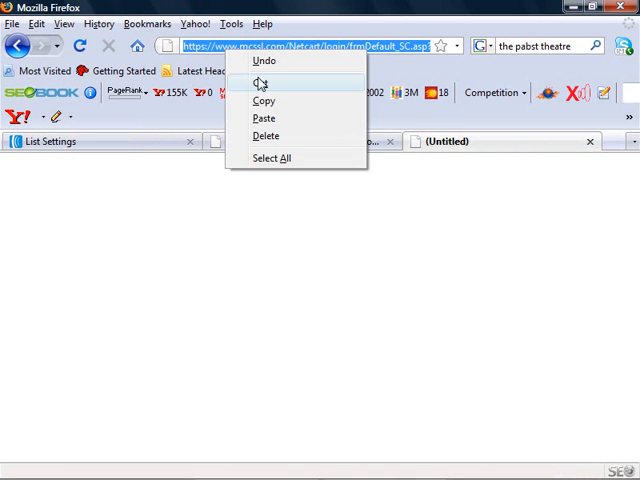
Step: Paste the checkout URL into the new tab to load the Indie Results checkout order form
left_click(264, 118)
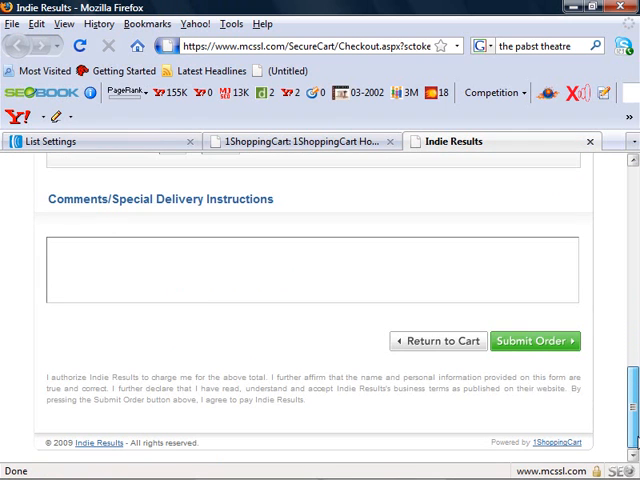
mouse_move(396, 236)
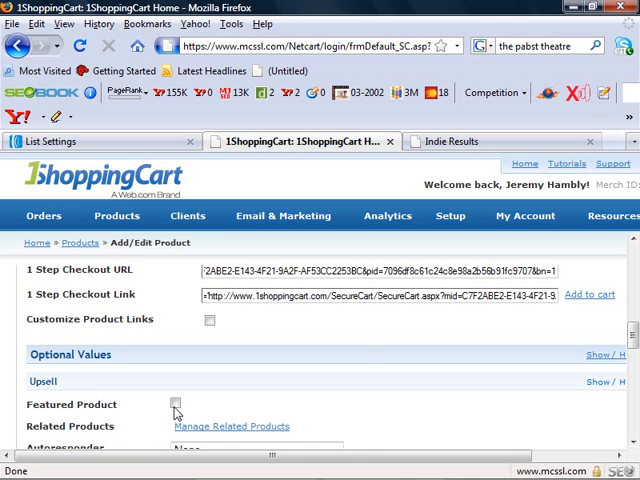
Step: Assign the SEO Training Level 1 Purchaser autoresponder and move down to Digital Product Options
scroll("down", 3)
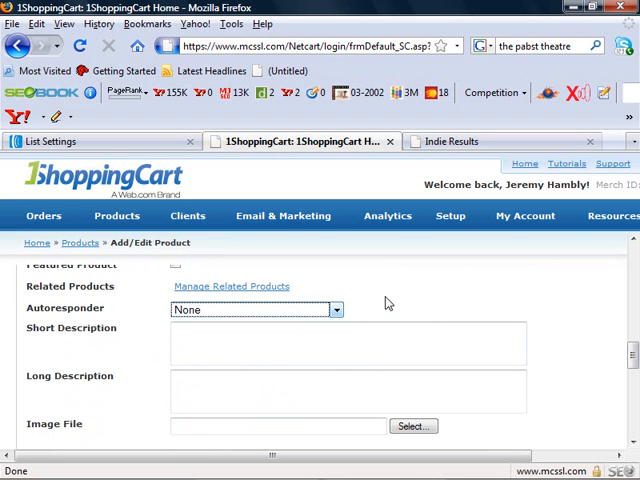
left_click(256, 308)
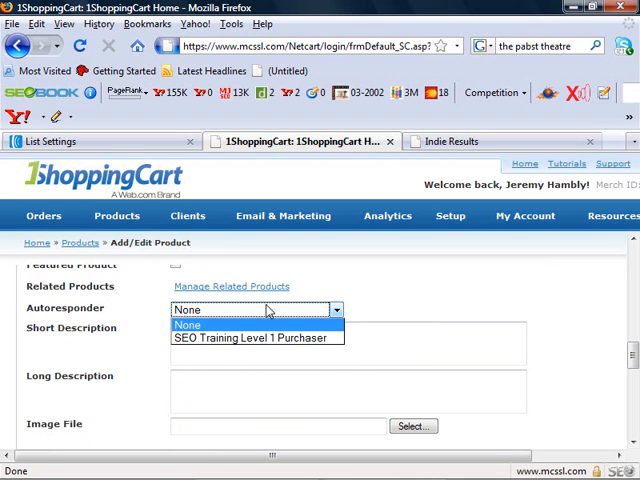
left_click(256, 336)
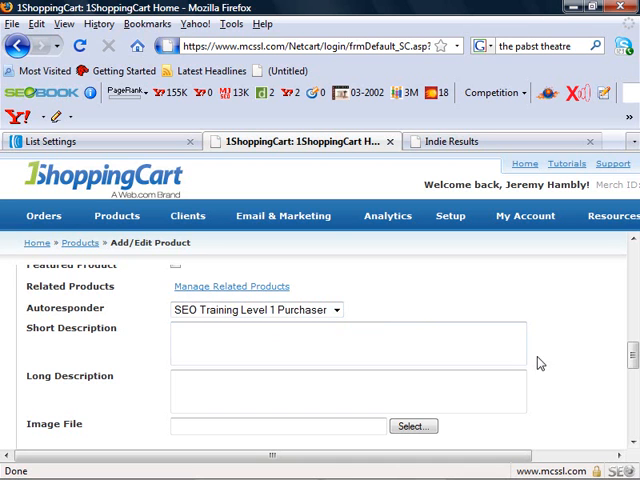
scroll("down", 3)
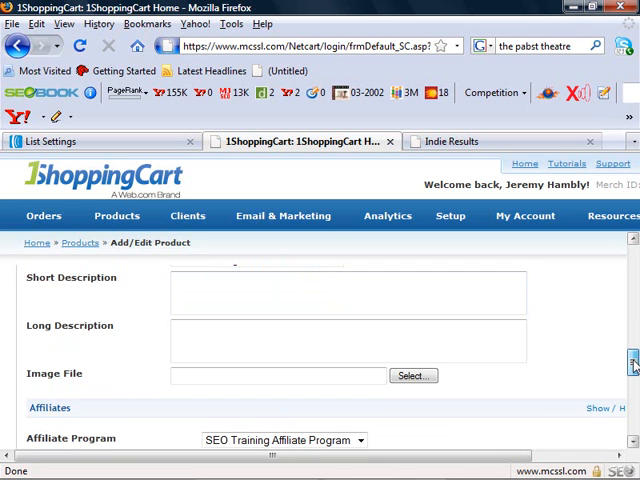
scroll("down", 3)
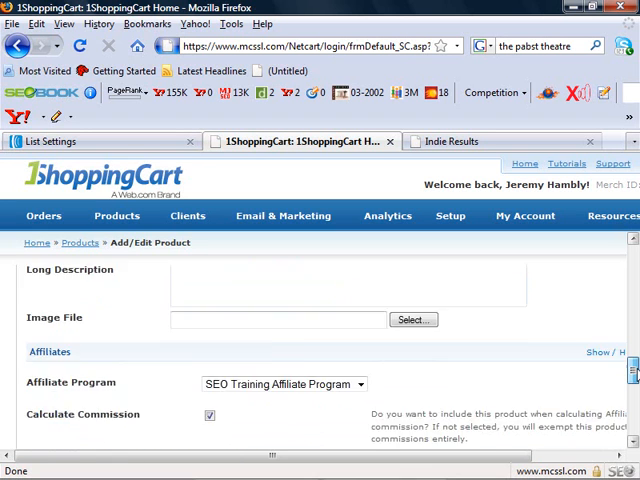
scroll("down", 3)
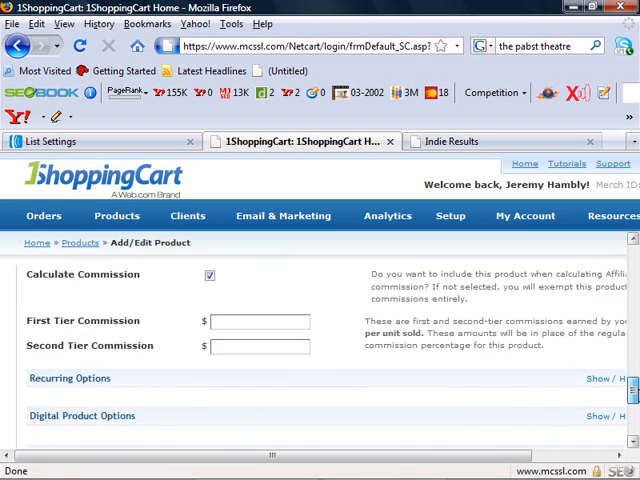
scroll("down", 3)
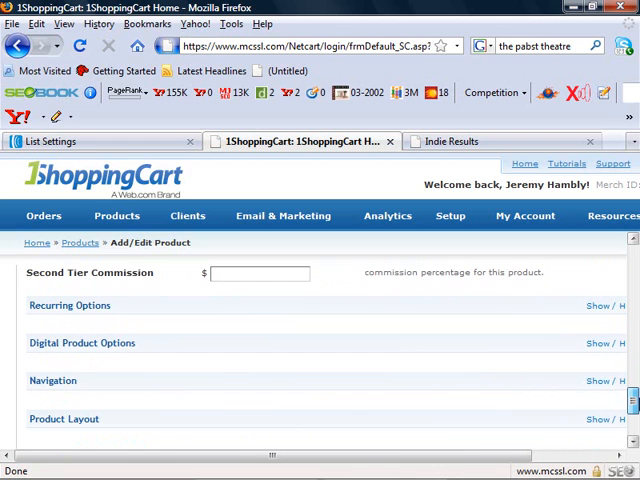
scroll("down", 3)
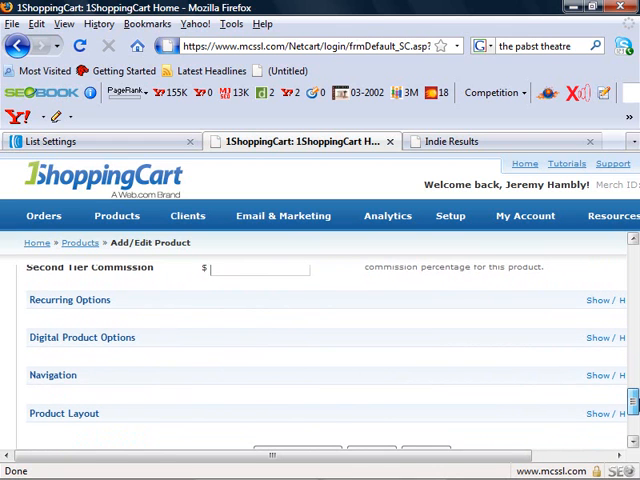
scroll("down", 3)
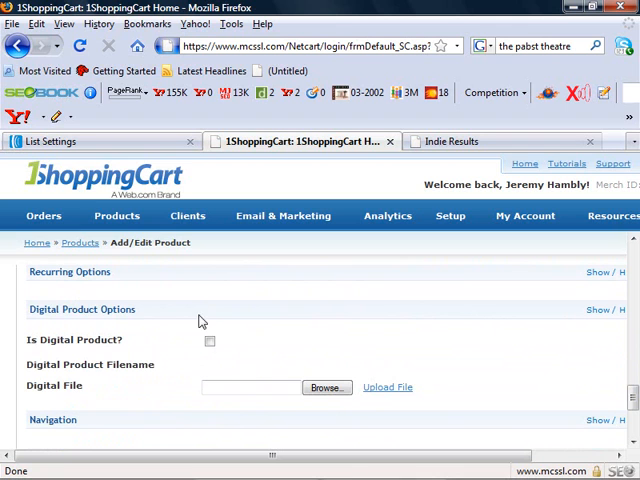
Step: Leave Is Digital Product? unticked after toggling it, and show the Product Layout section
left_click(210, 340)
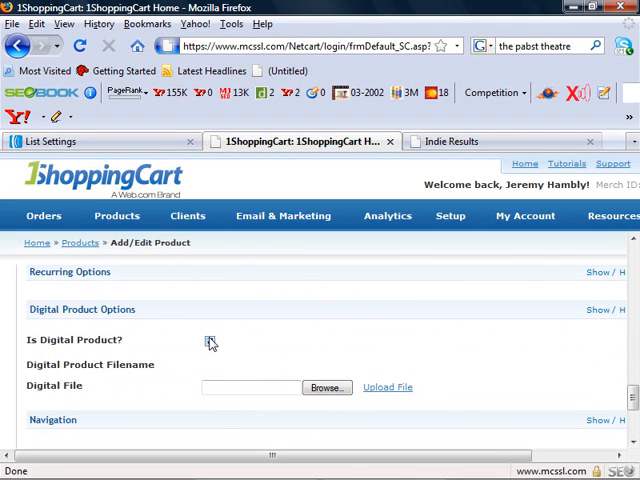
left_click(210, 340)
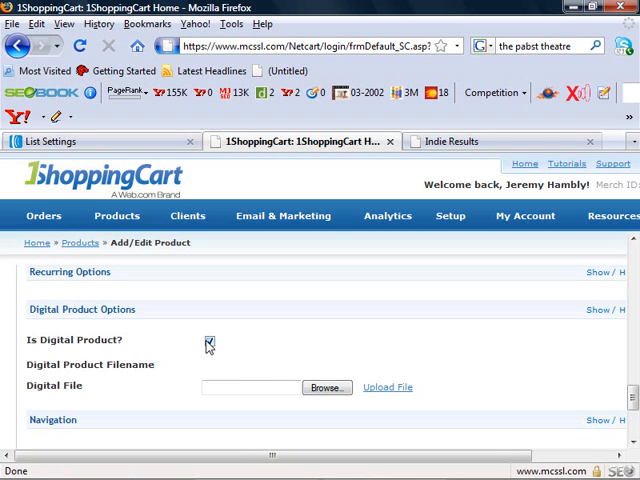
left_click(210, 340)
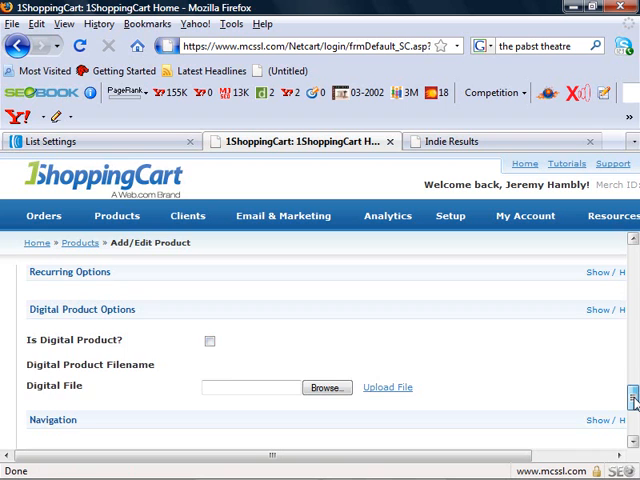
scroll("down", 3)
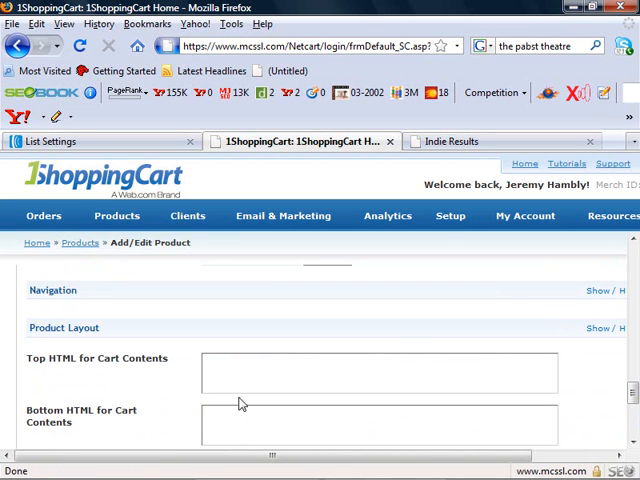
left_click(450, 140)
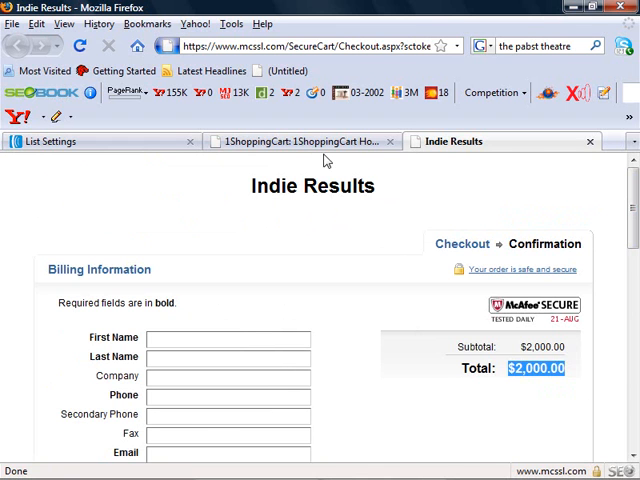
left_click(300, 140)
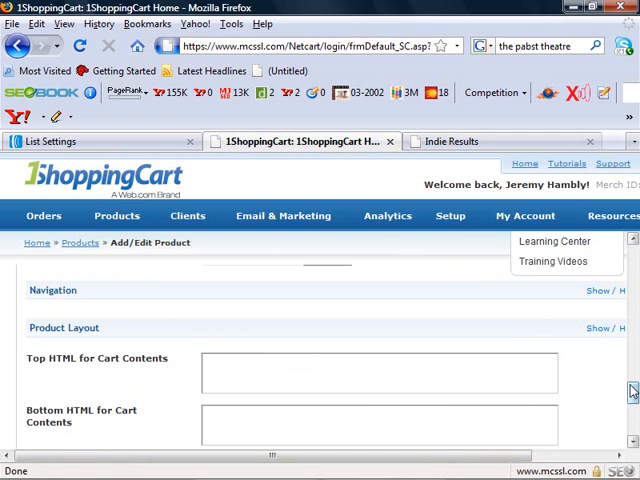
scroll("down", 3)
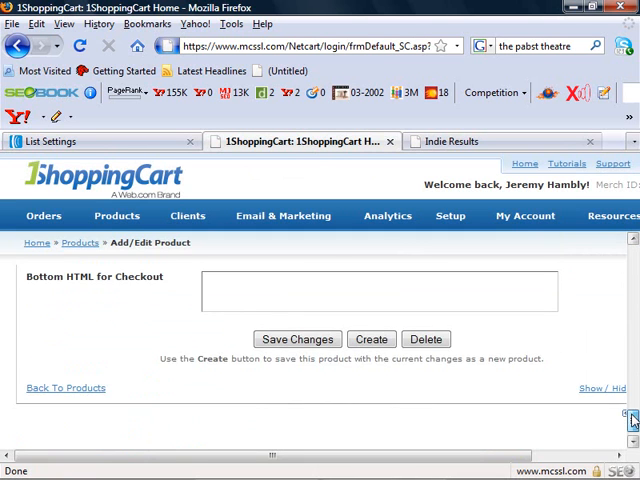